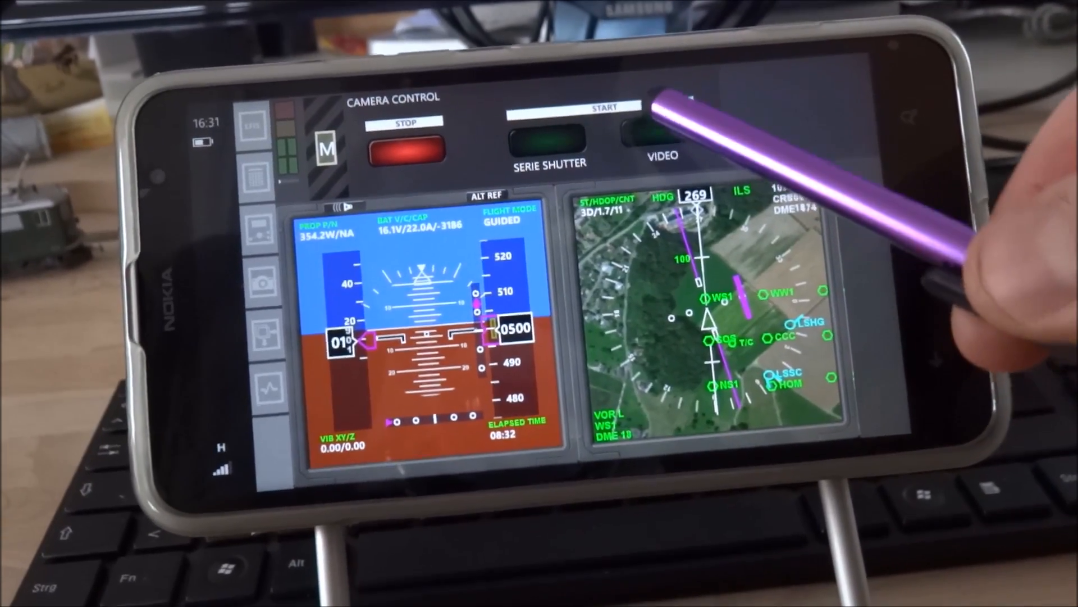
# Light the green VIDEO button in Camera Control to start drone video recording
pyautogui.click(656, 134)
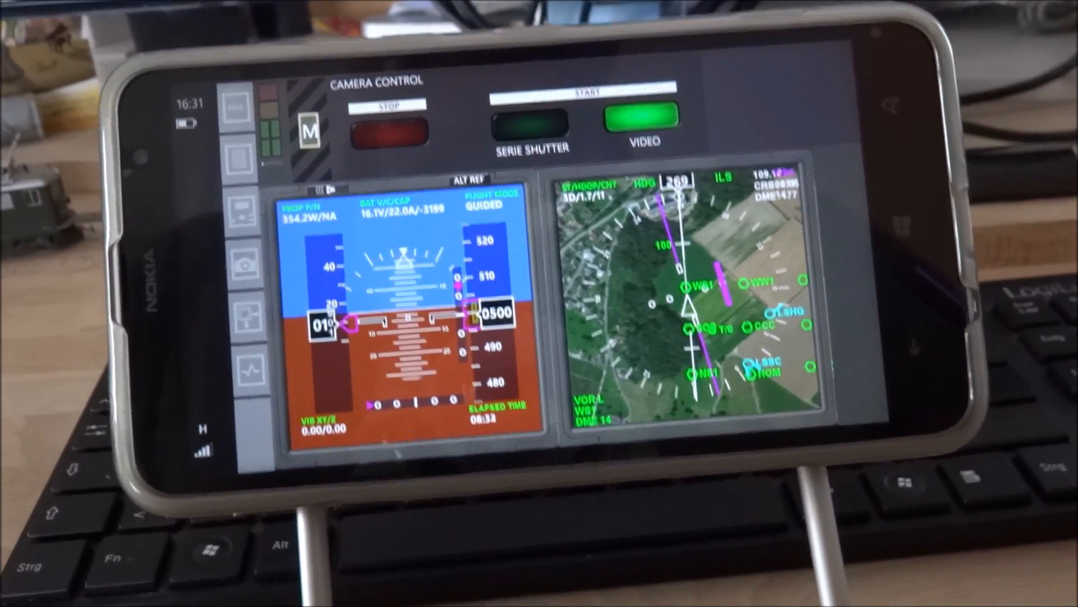